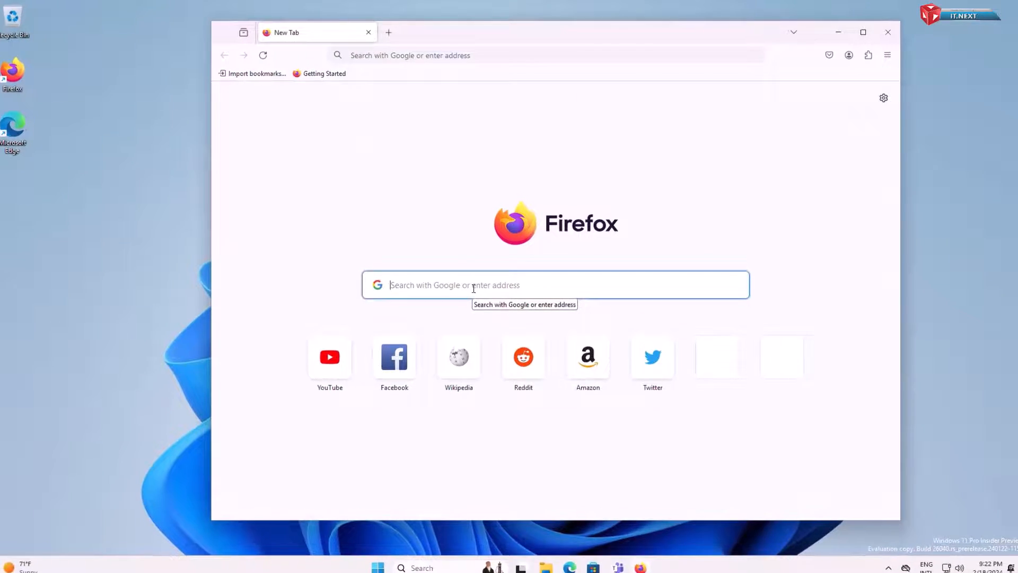
- Search for 'windhawk' in Firefox and open the windhawk.net homepage from the results
type("windhawk")
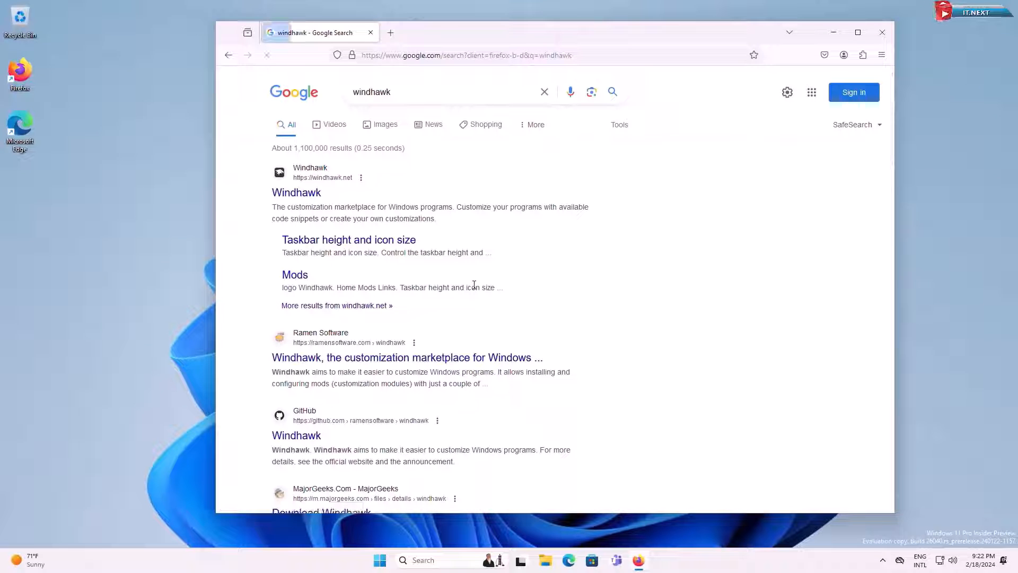
left_click(296, 192)
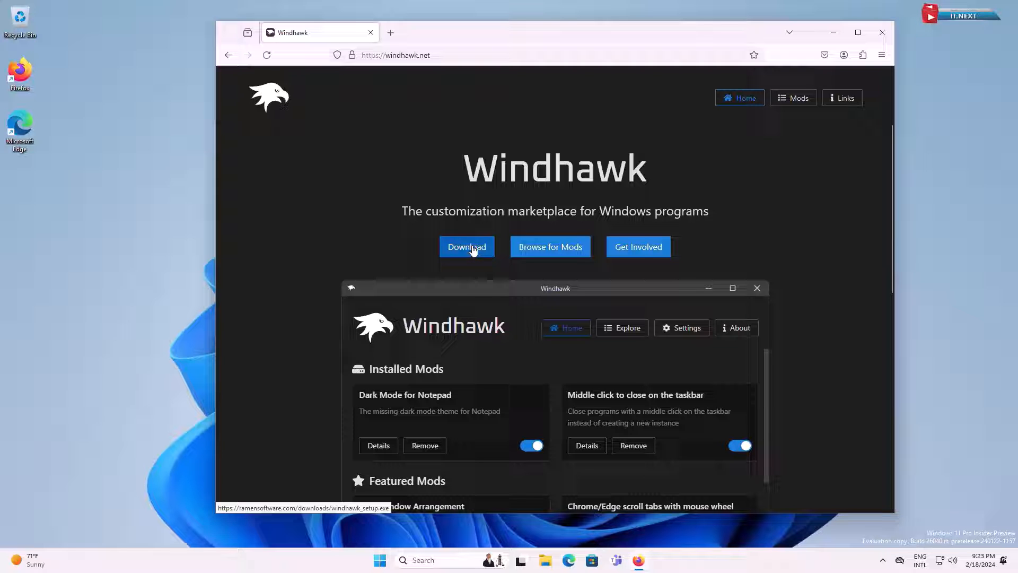
- Download windhawk_setup, close Firefox, and run the installer from Downloads past the security warning
left_click(466, 246)
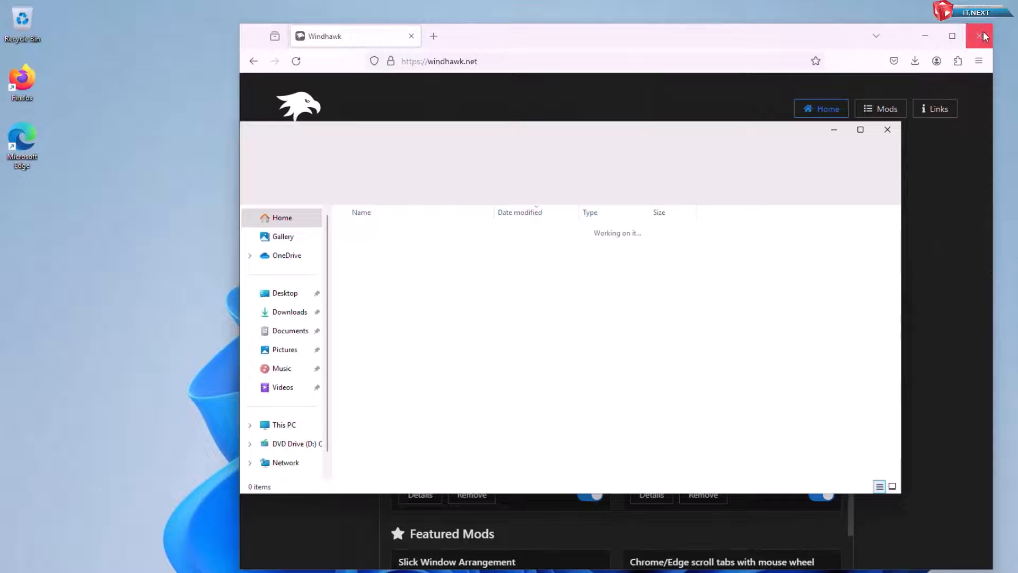
left_click(983, 36)
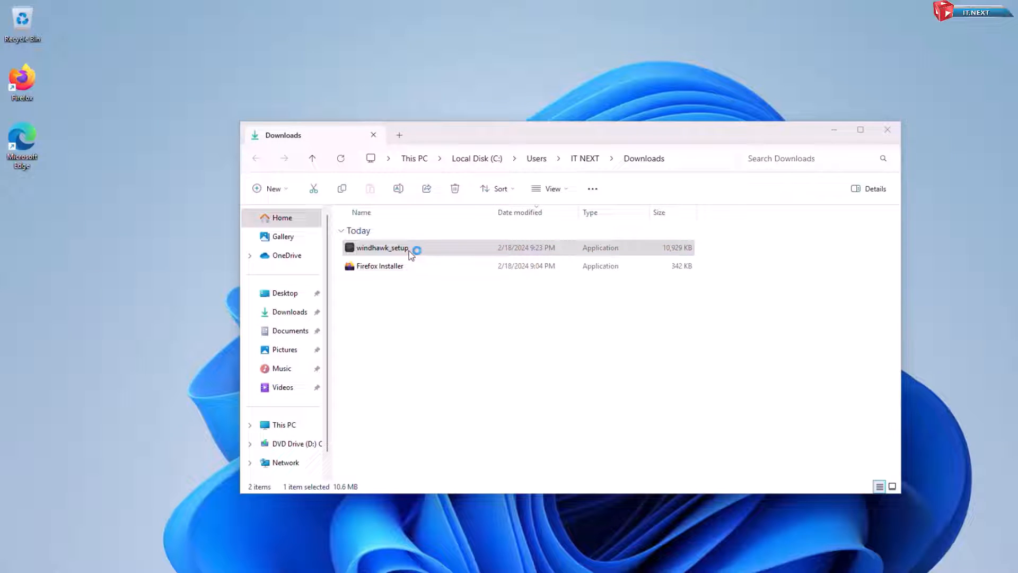
double_click(382, 247)
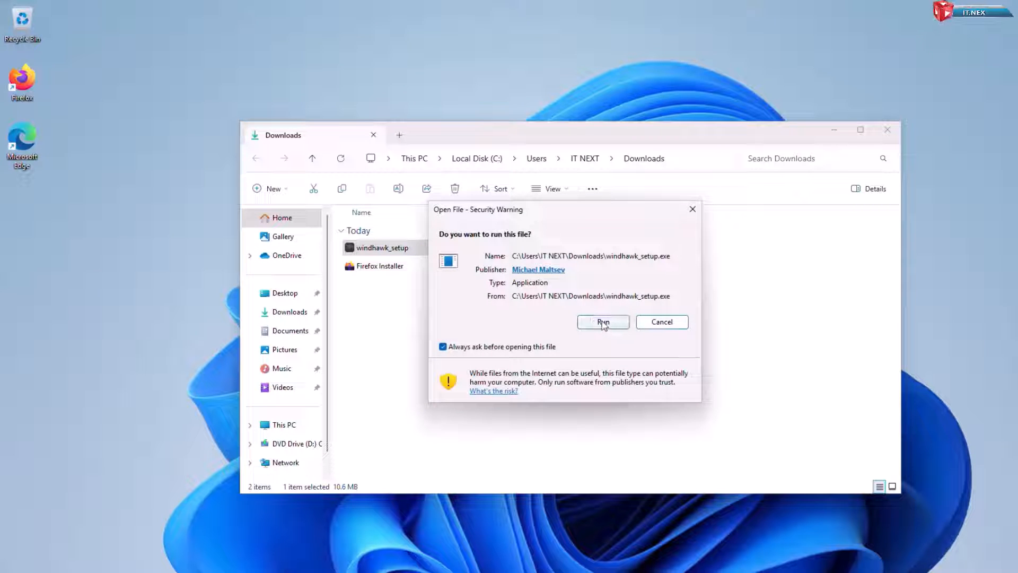
left_click(602, 322)
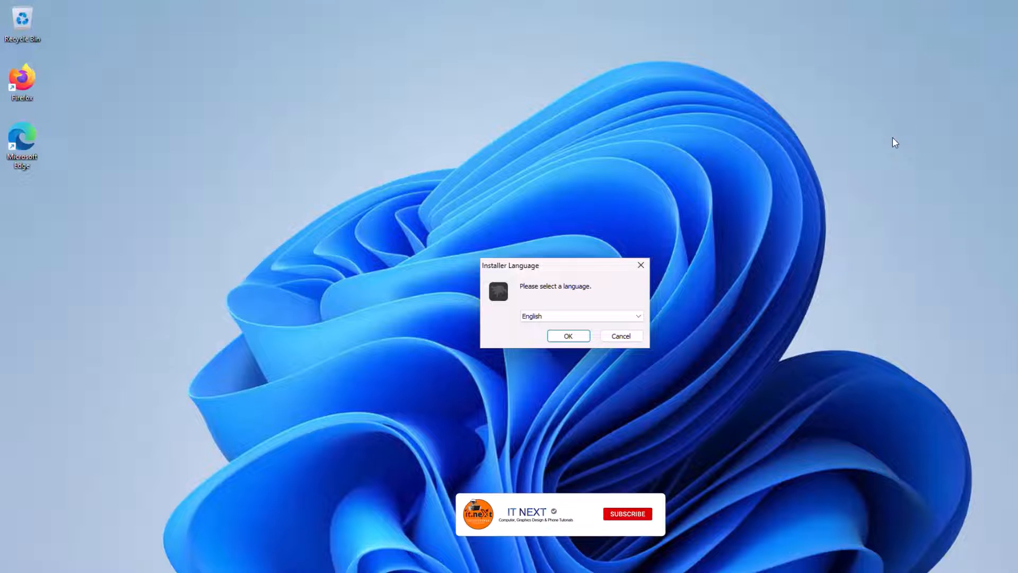
- Install Windhawk in English as a standard installation into the default folder, then launch it
left_click(567, 336)
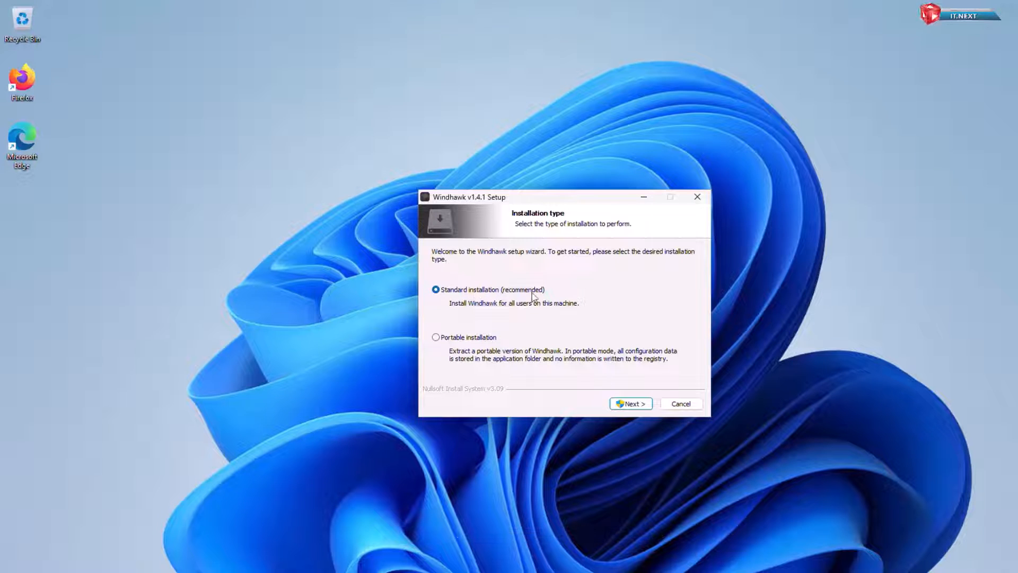
mouse_move(630, 403)
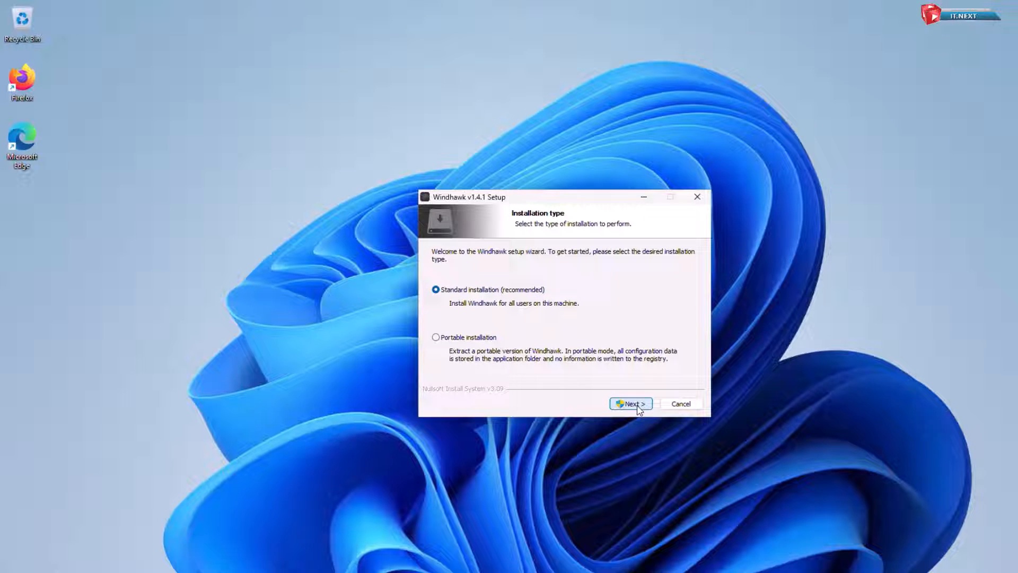
left_click(630, 403)
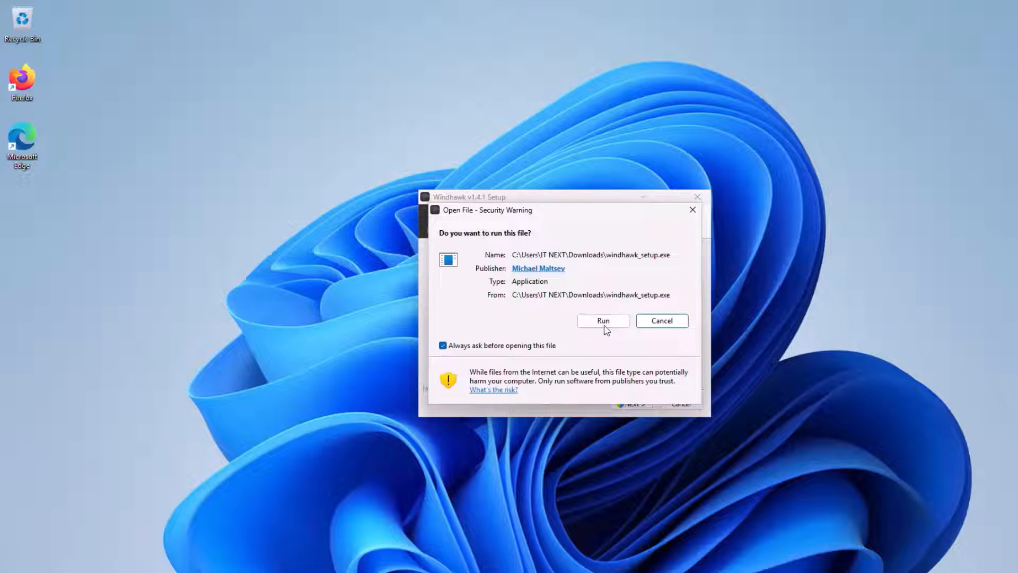
left_click(602, 321)
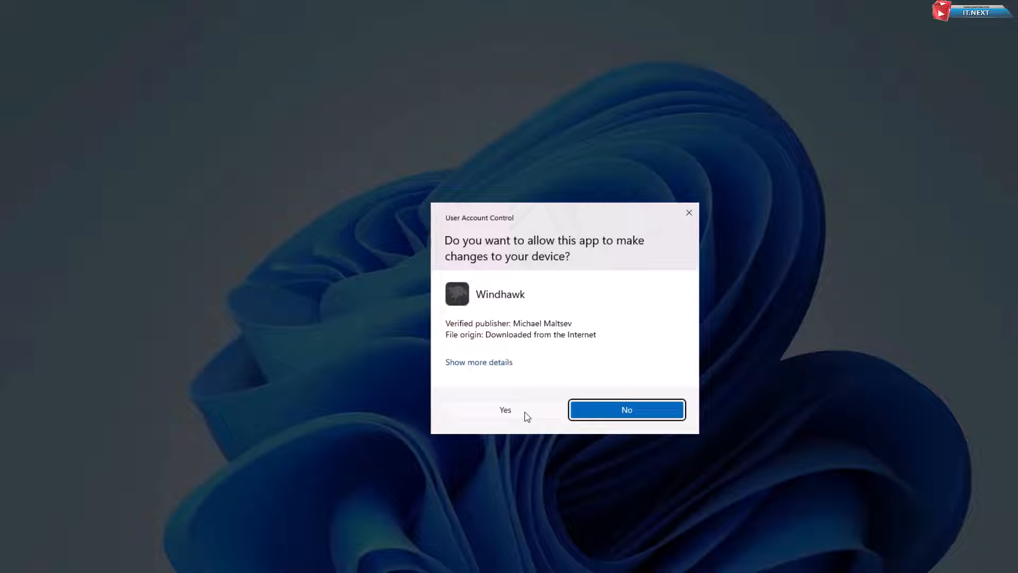
left_click(505, 410)
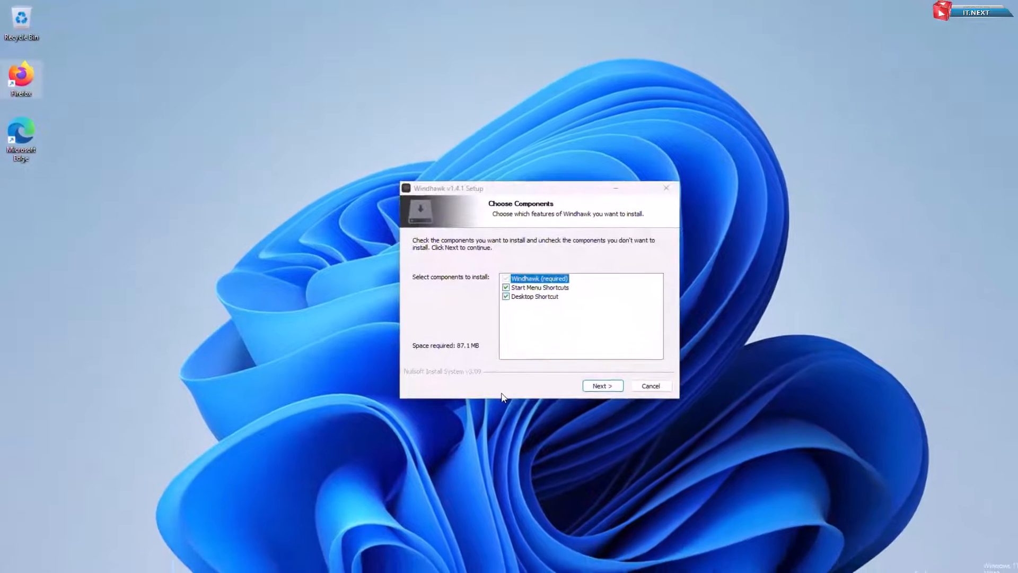
left_click(601, 385)
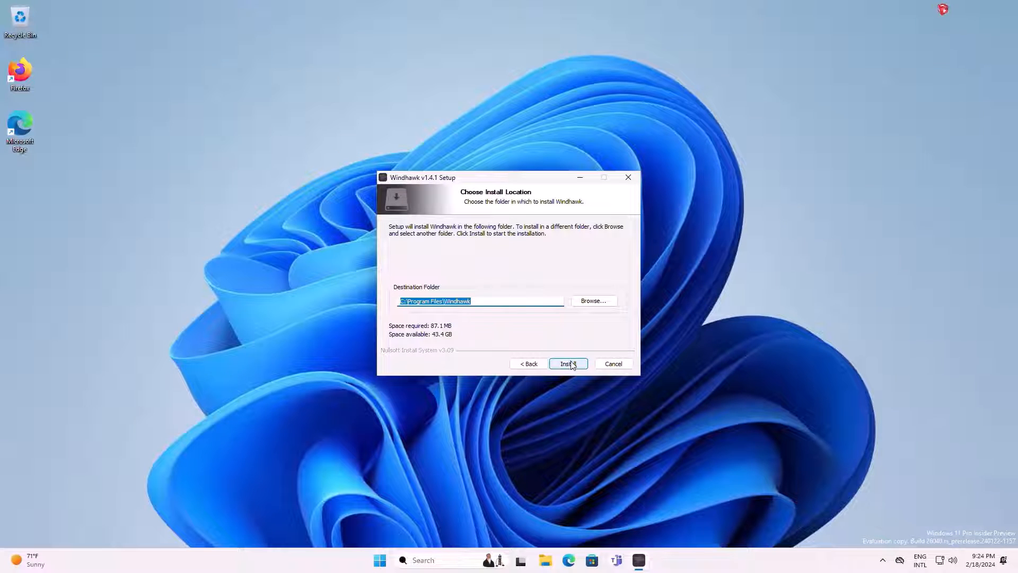
left_click(567, 364)
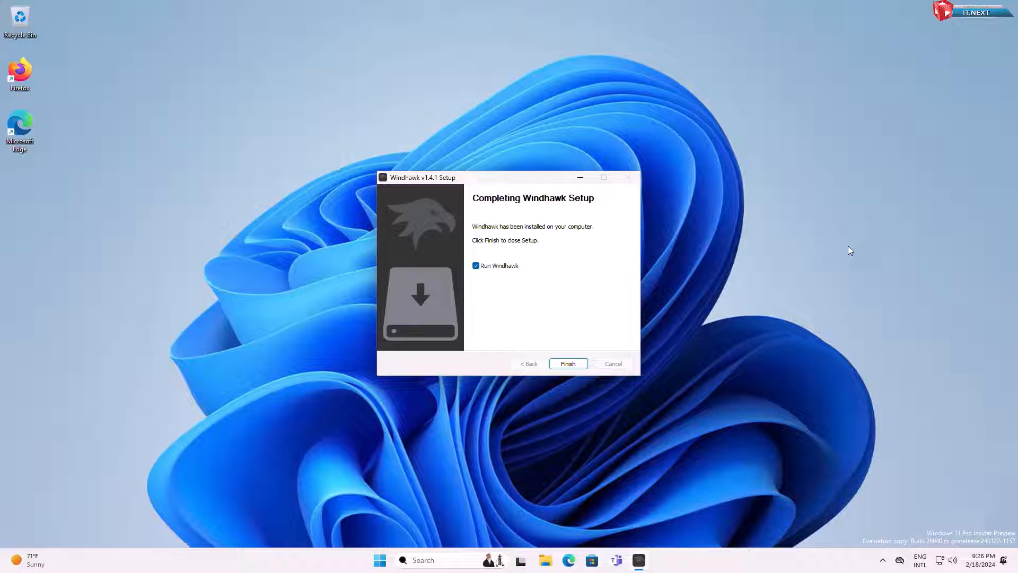
left_click(567, 364)
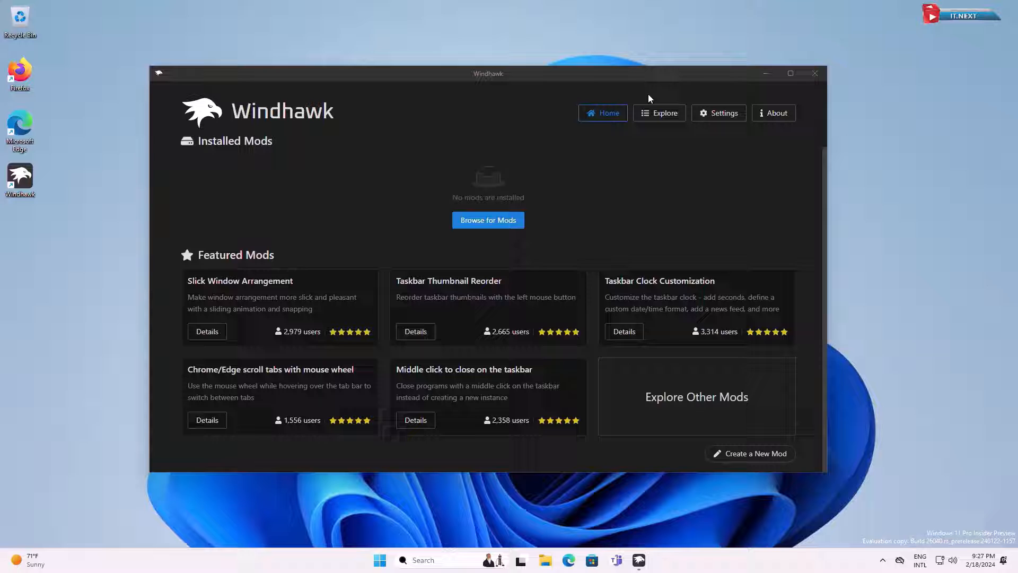
- Open 'Taskbar height and icon size' from the Explore catalog and accept the install risk
left_click(658, 113)
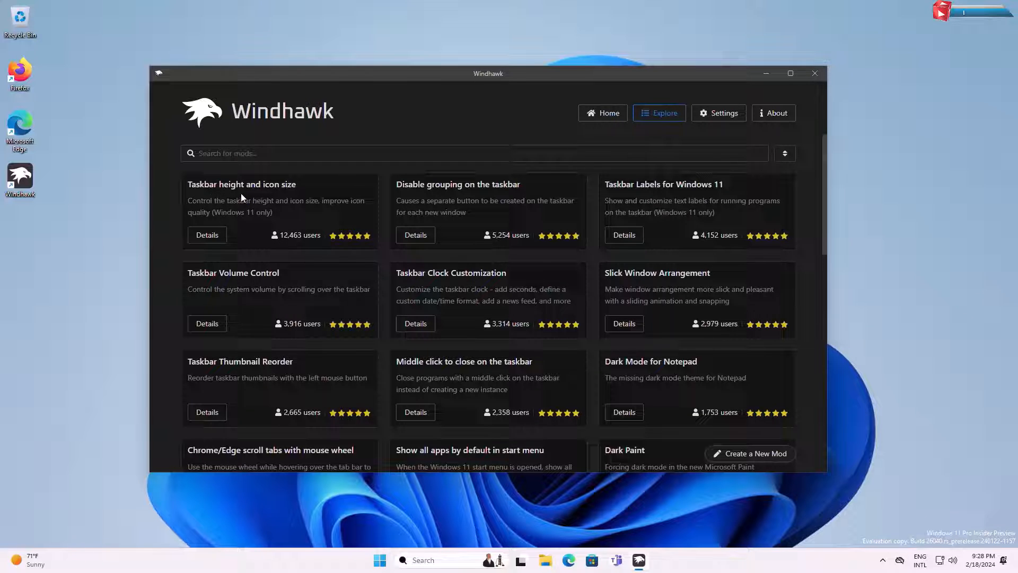
left_click(207, 235)
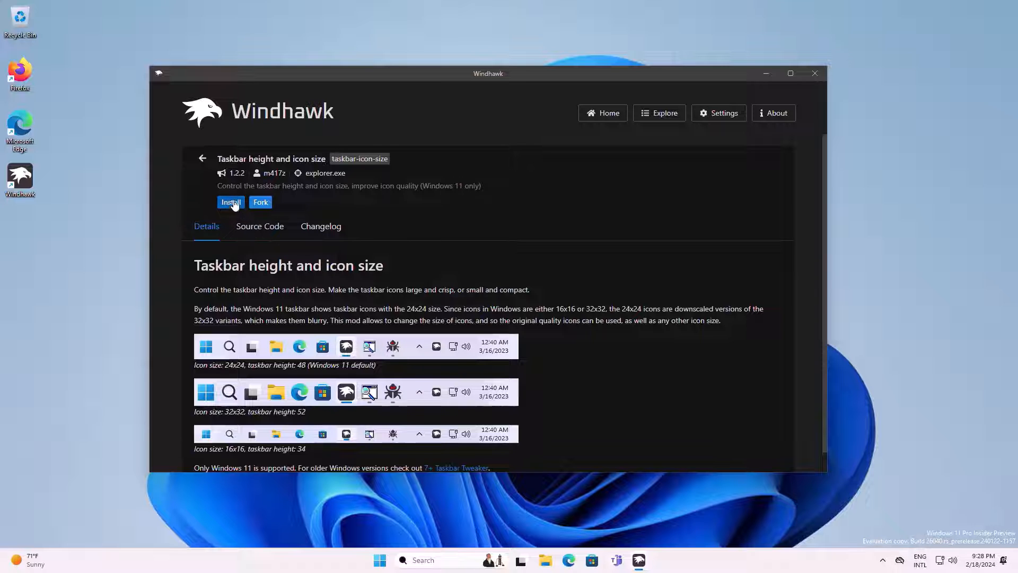
left_click(231, 202)
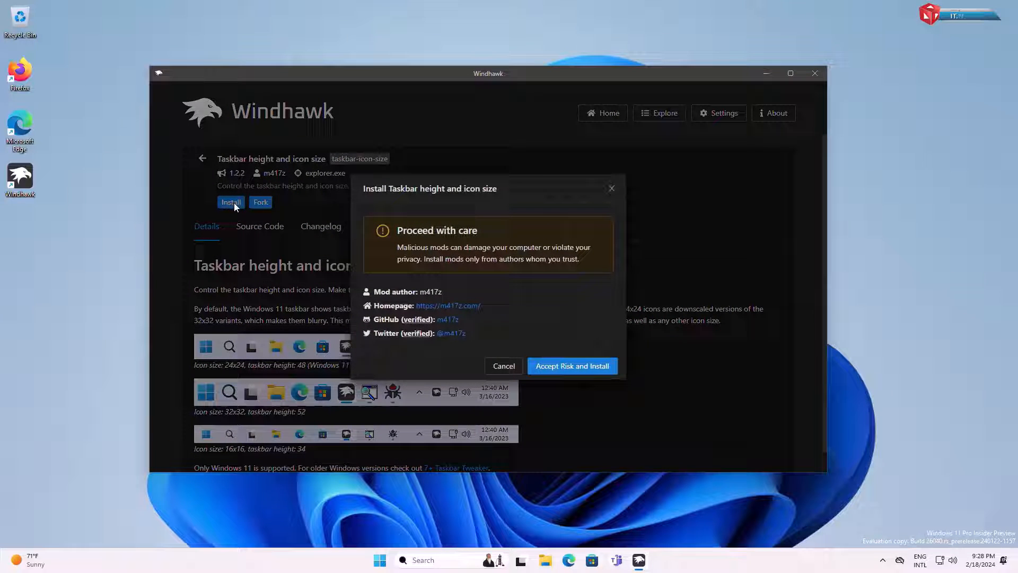
mouse_move(572, 373)
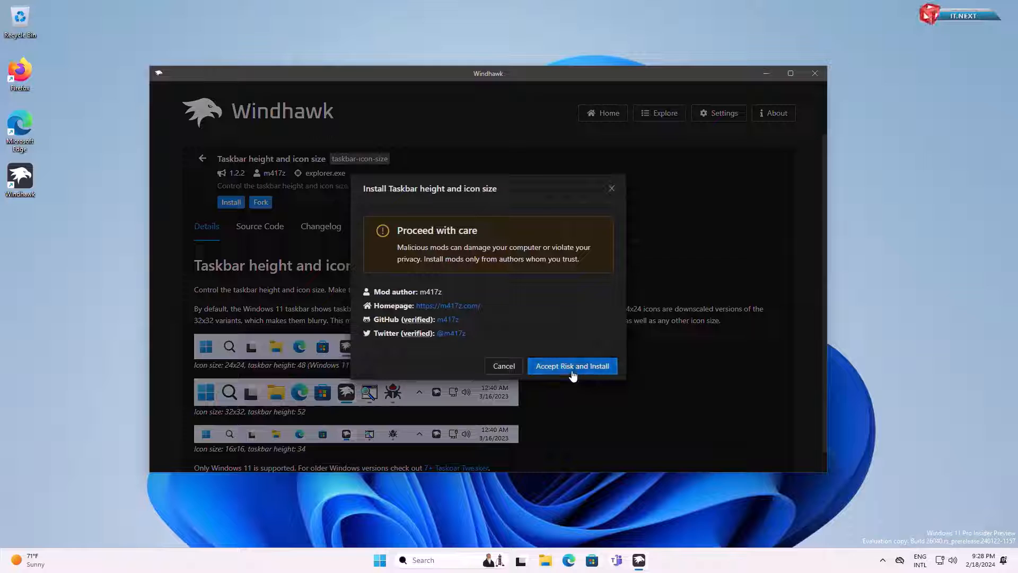
left_click(572, 365)
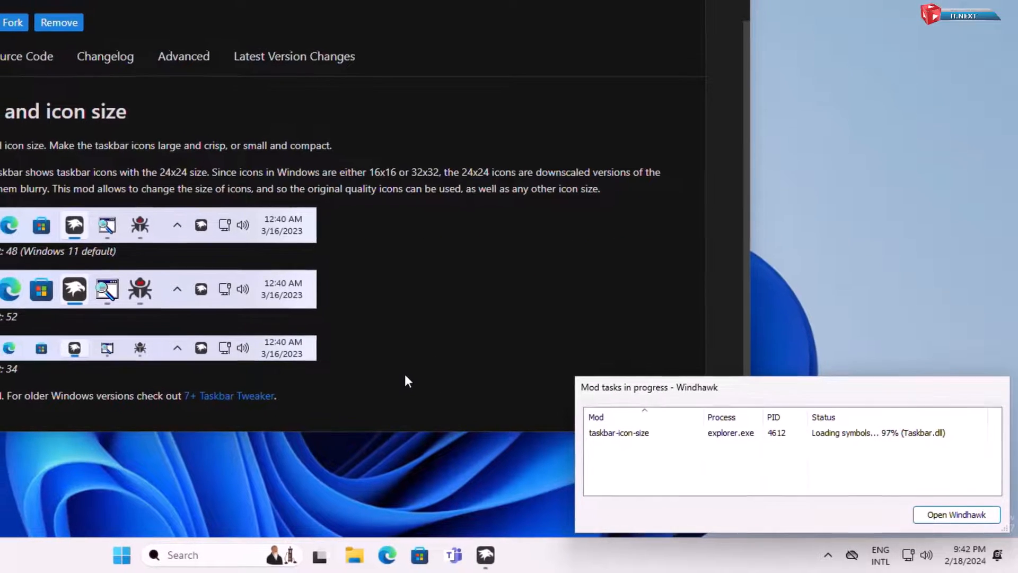
- Let the Taskbar height and icon size mod finish loading until it shows as active
left_click(955, 515)
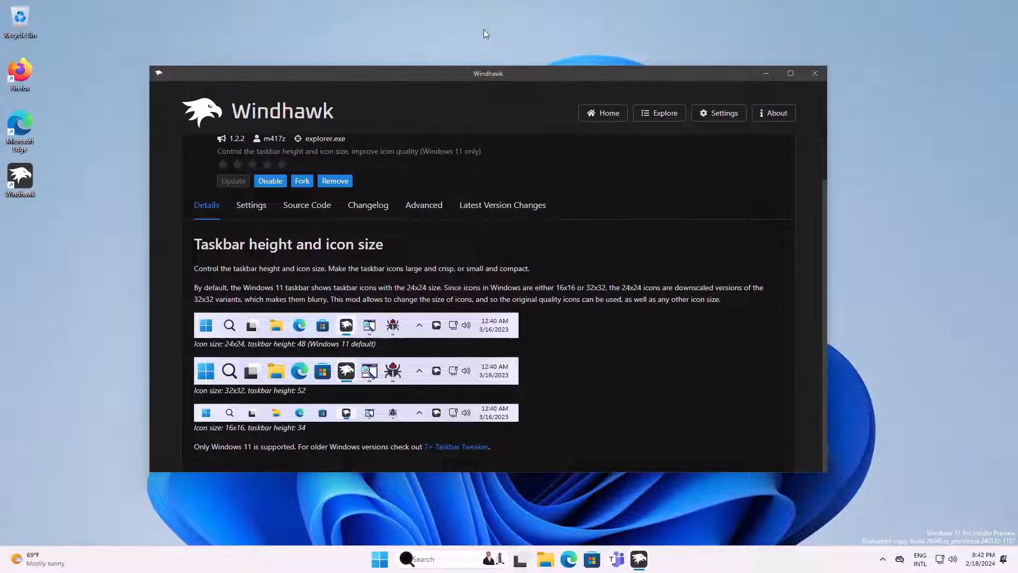
left_click_drag(488, 73, 520, 81)
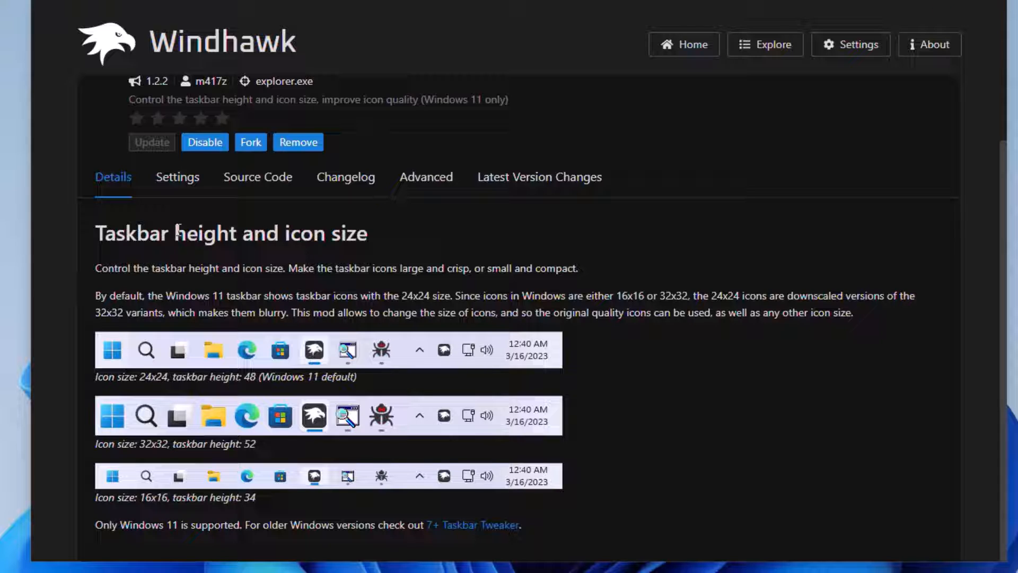
- Enter icon size 20, taskbar height 30 and button width 35 in the mod settings and save
left_click(177, 177)
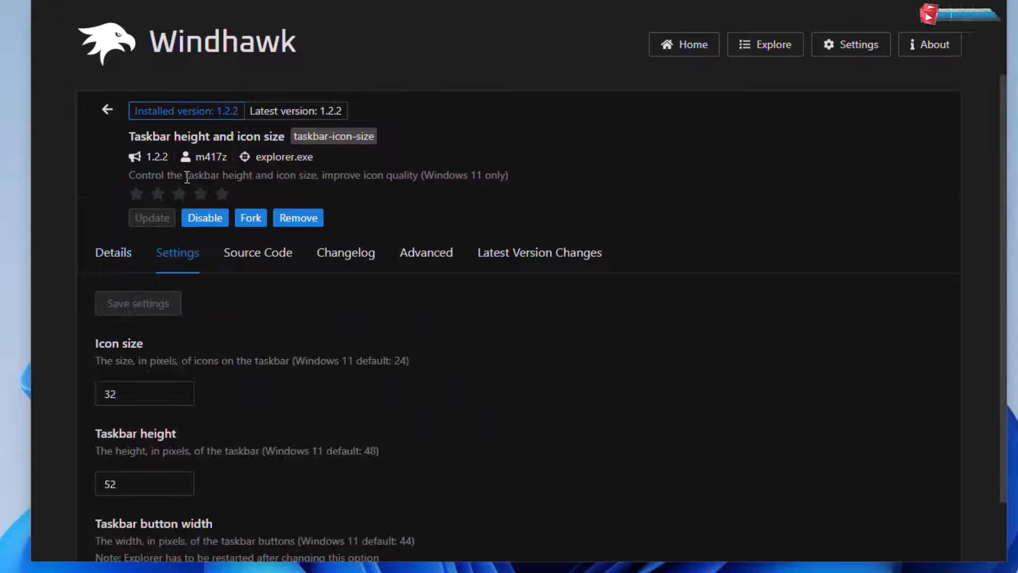
left_click(160, 151)
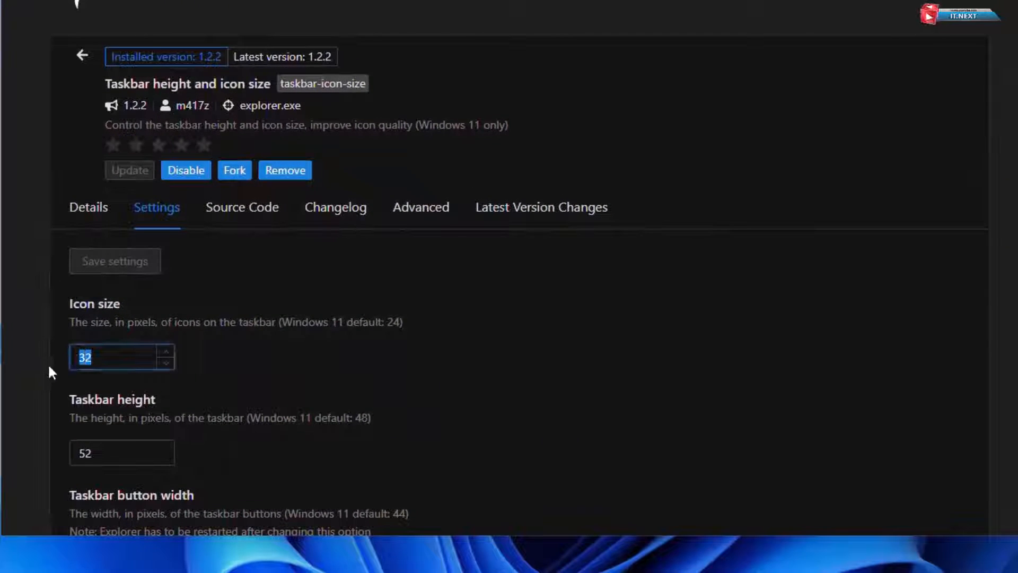
type("20")
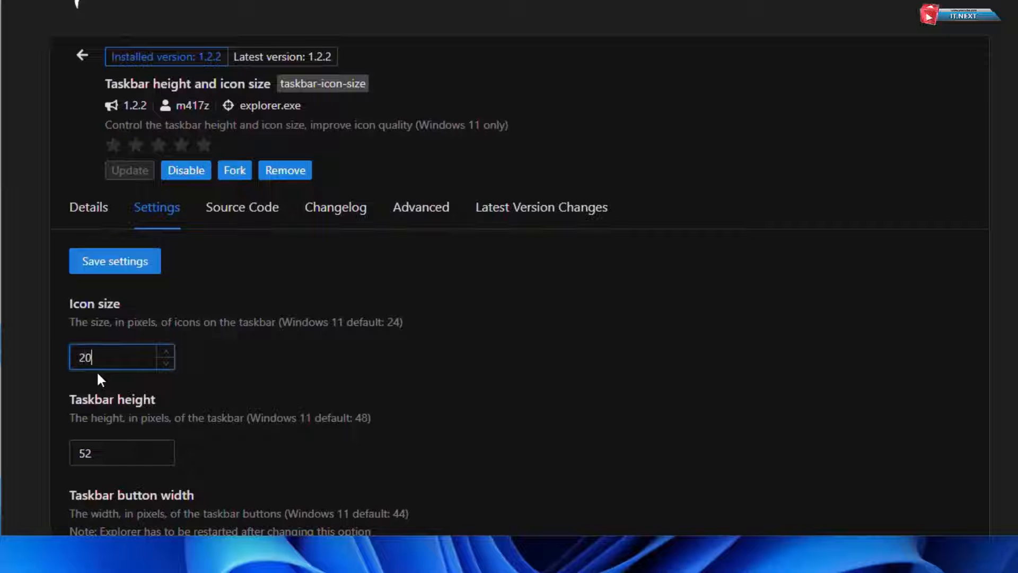
left_click(115, 260)
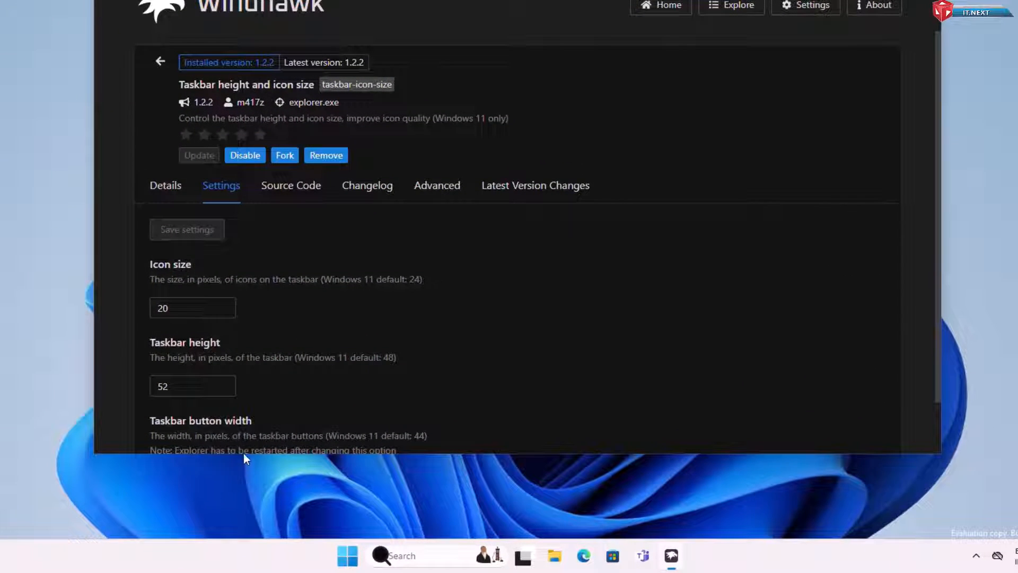
mouse_move(244, 390)
type("30")
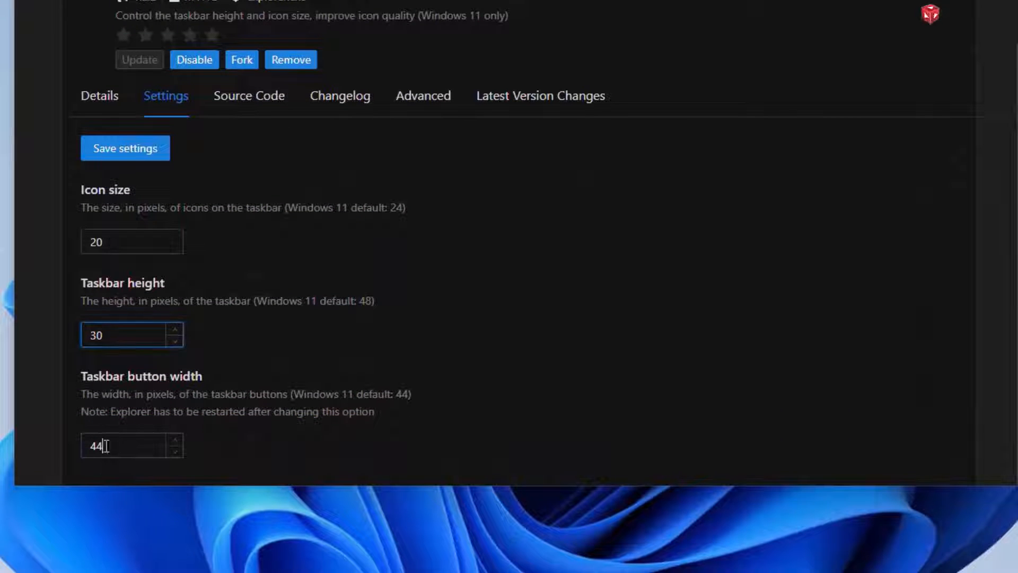
type("3")
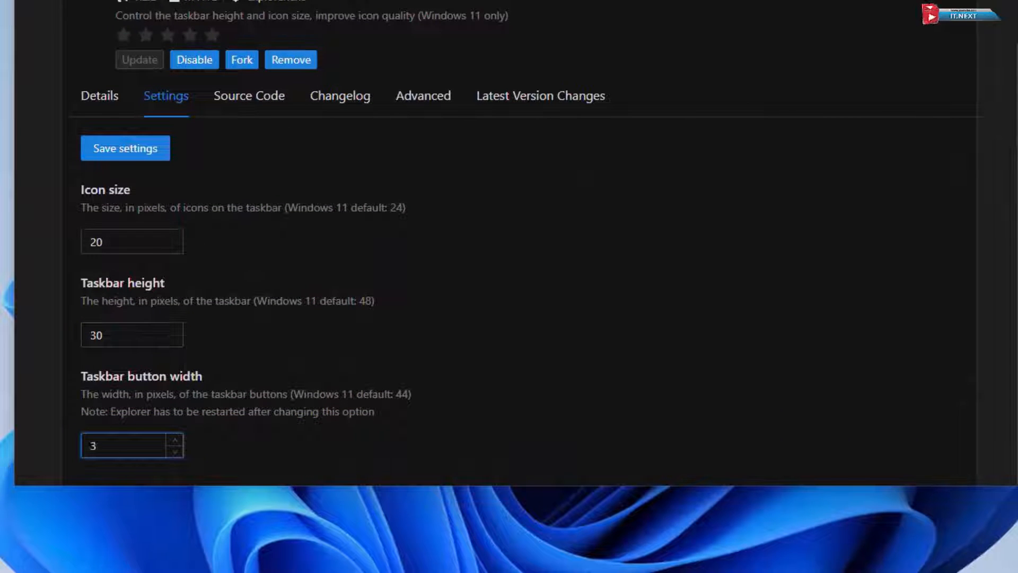
type("35")
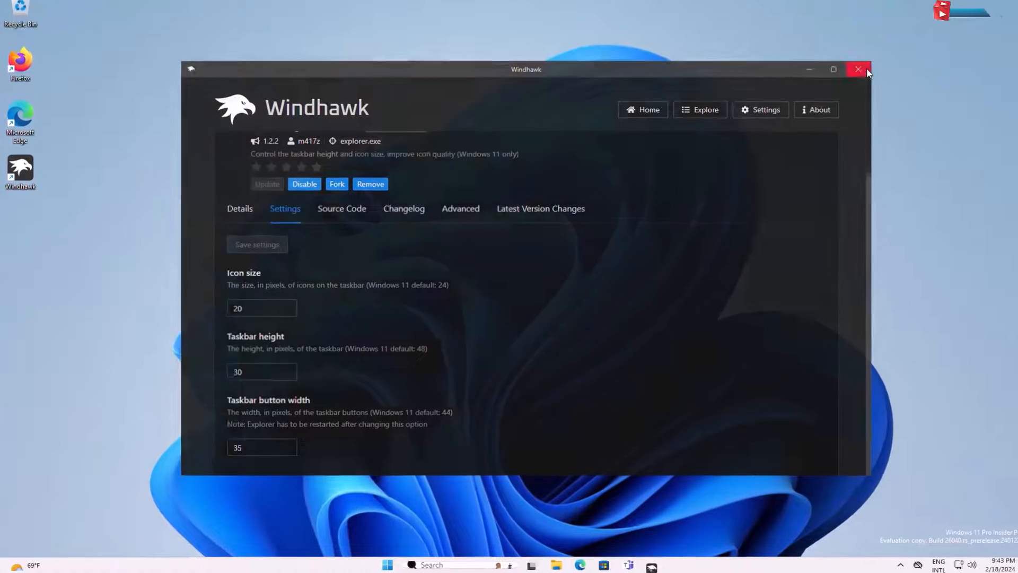
- Close Windhawk and open the Start menu from the slimmer taskbar
left_click(859, 70)
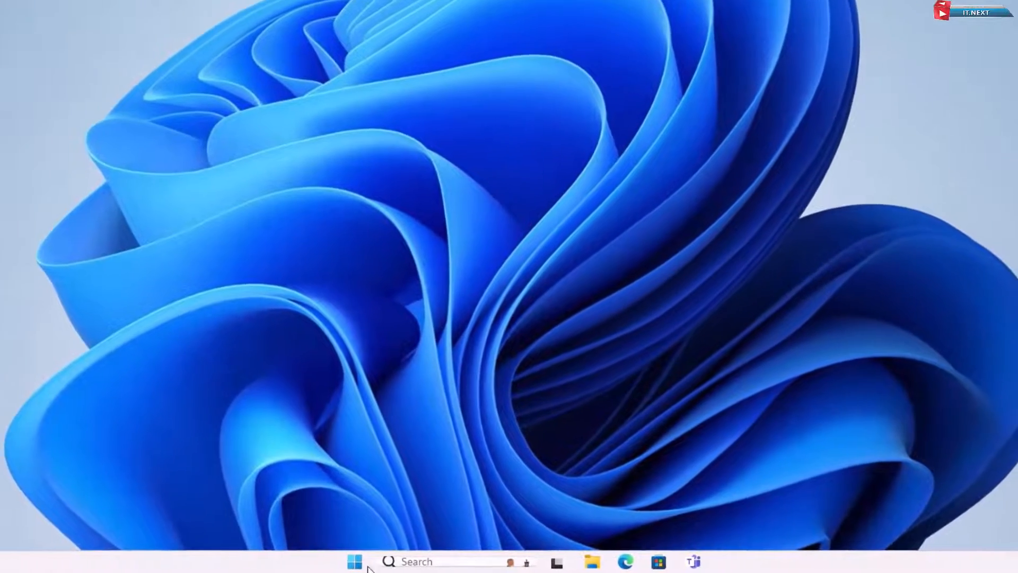
left_click(353, 561)
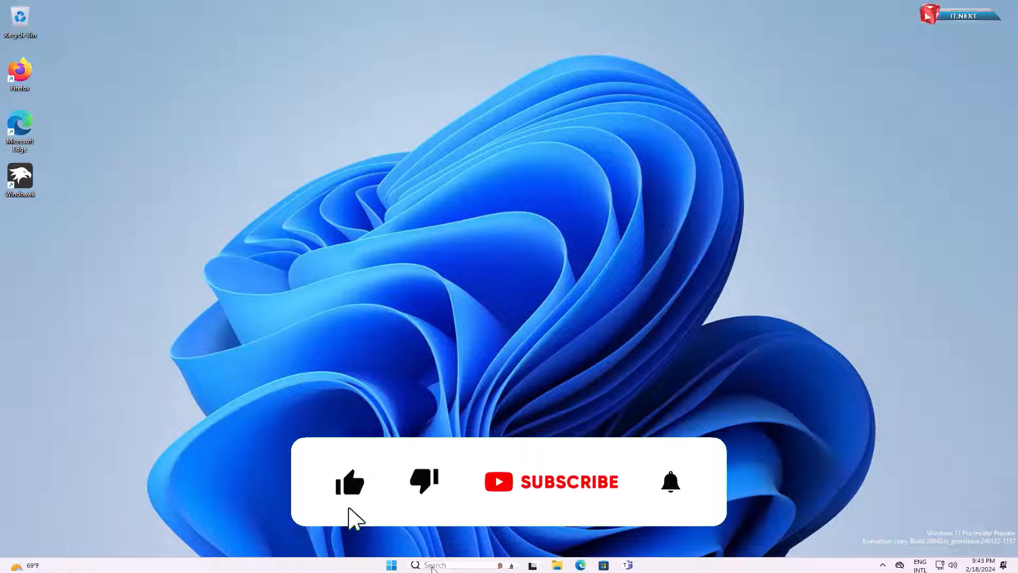
left_click(391, 564)
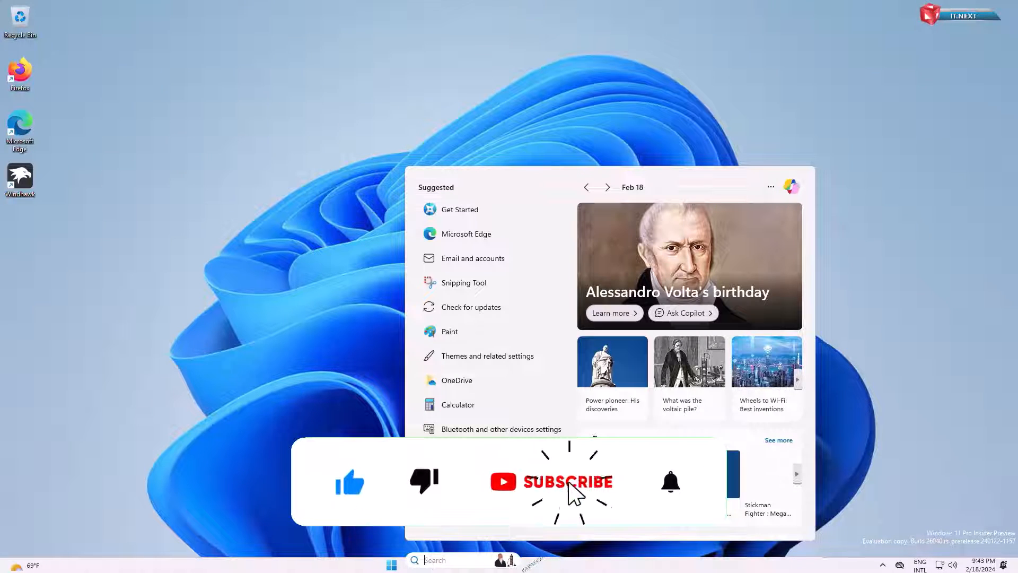